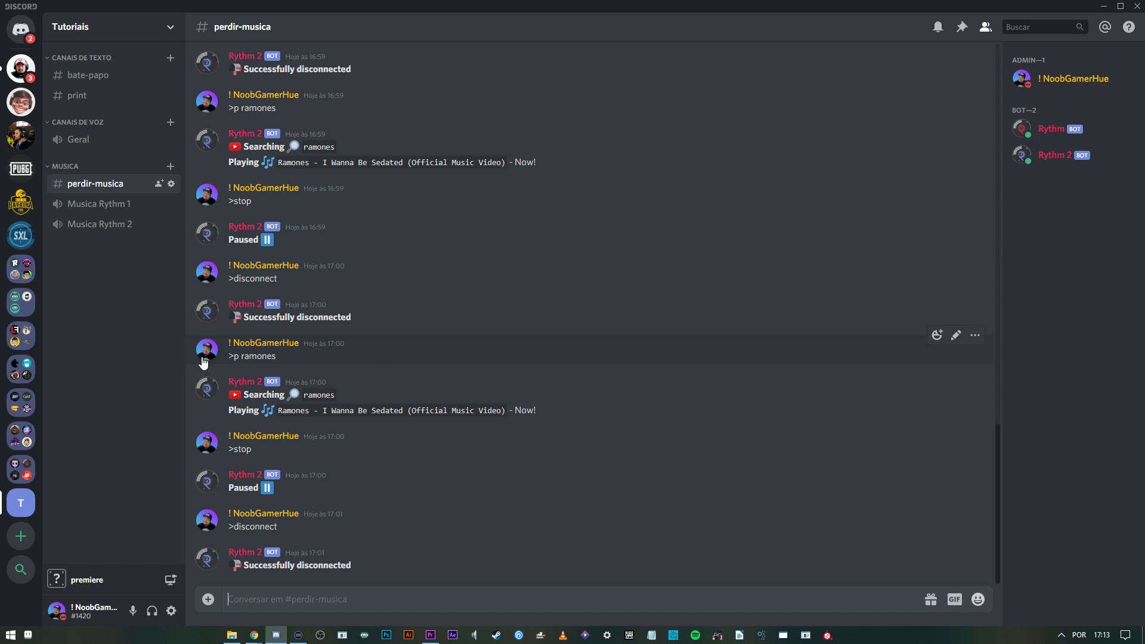
mouse_move(99, 223)
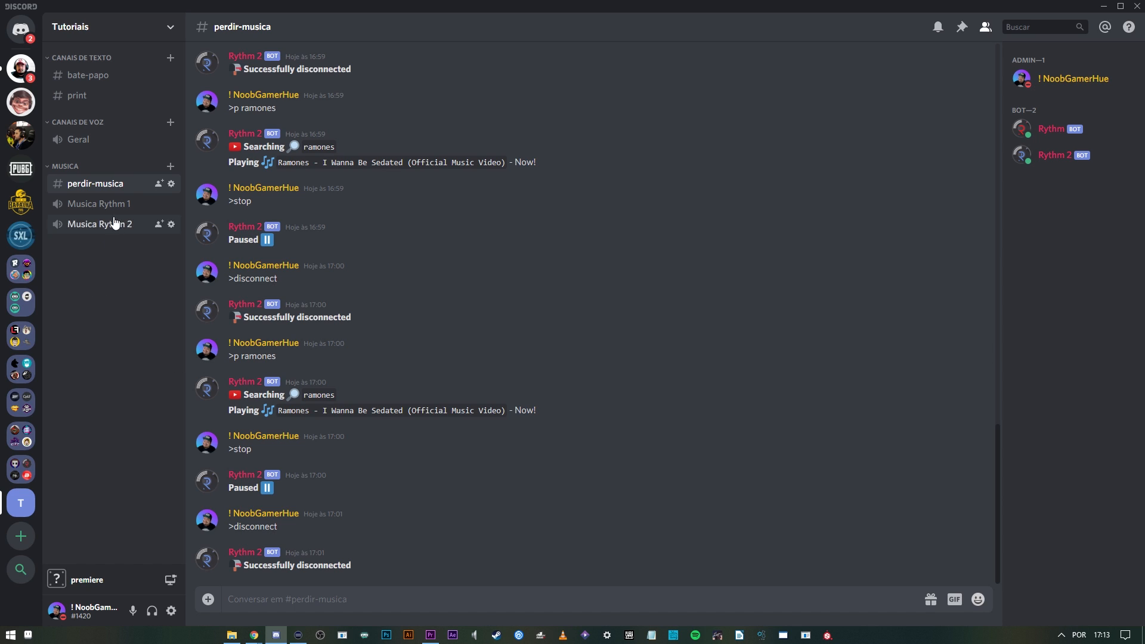
mouse_move(79, 139)
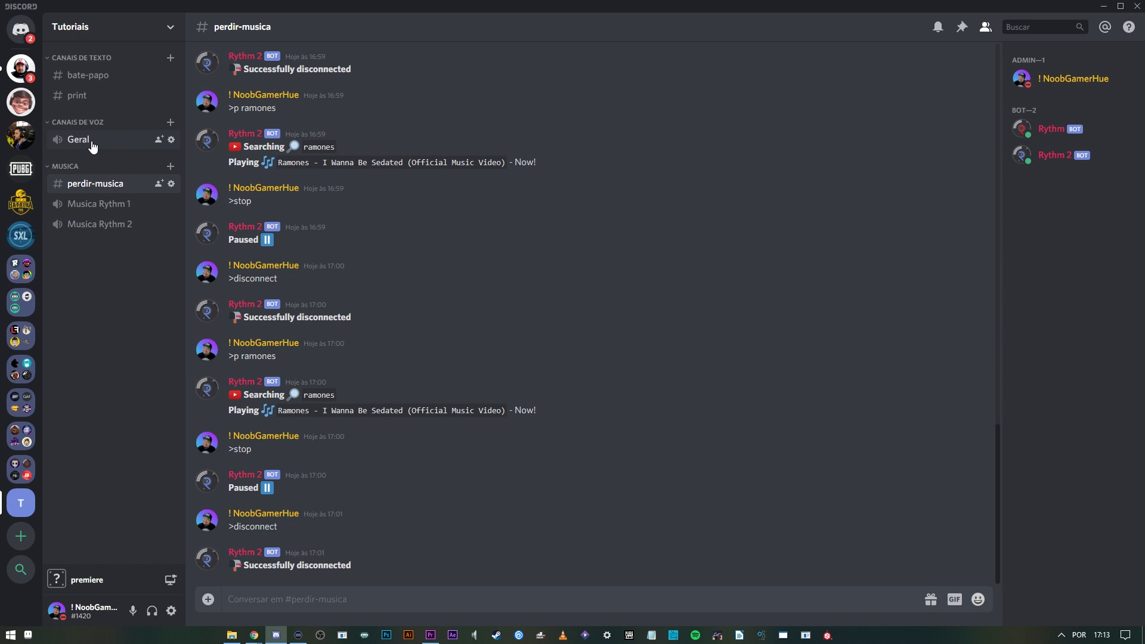
Step: Join the Geral voice channel on Tutoriais and then disconnect from it
left_click(78, 140)
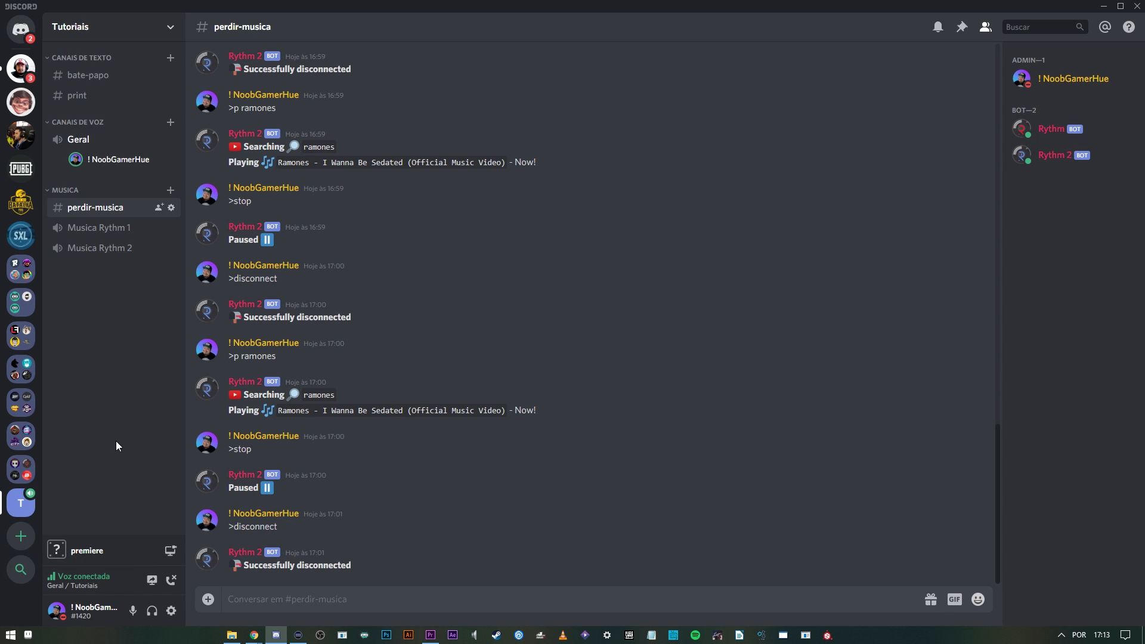
mouse_move(99, 248)
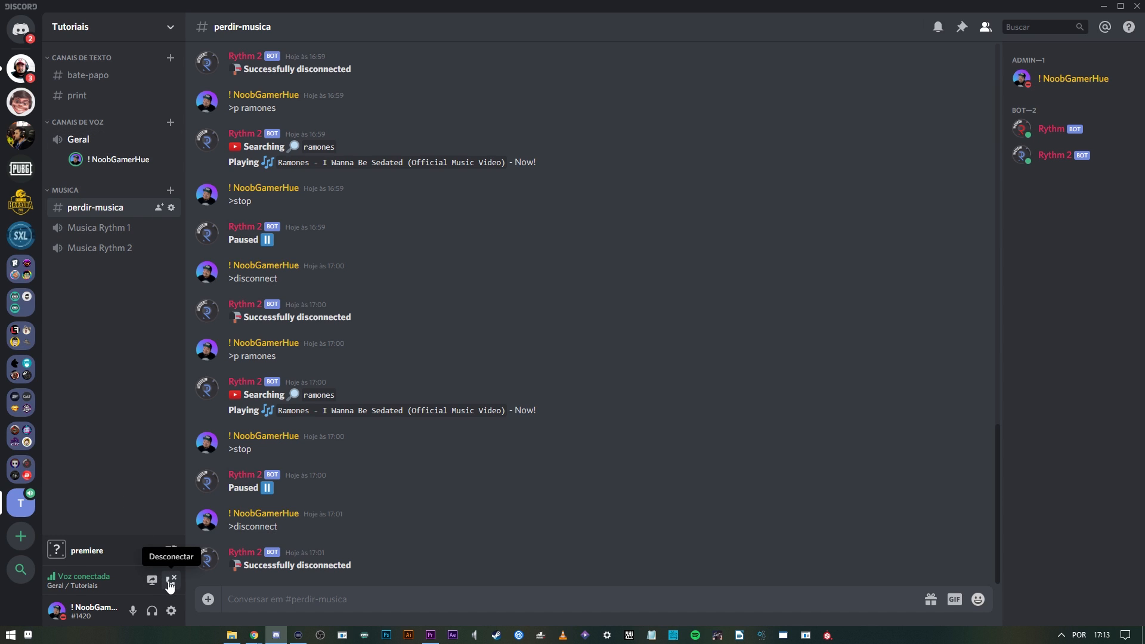
left_click(169, 583)
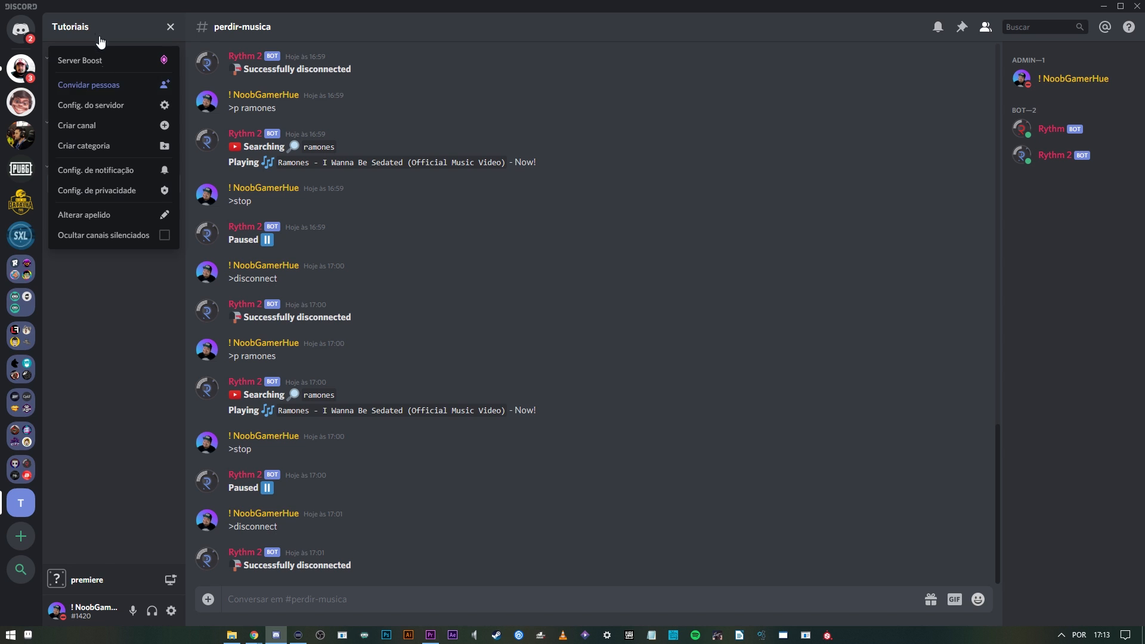
Step: Change the Tutoriais server region and set it back to Brazil, then return to perdir-musica
left_click(91, 105)
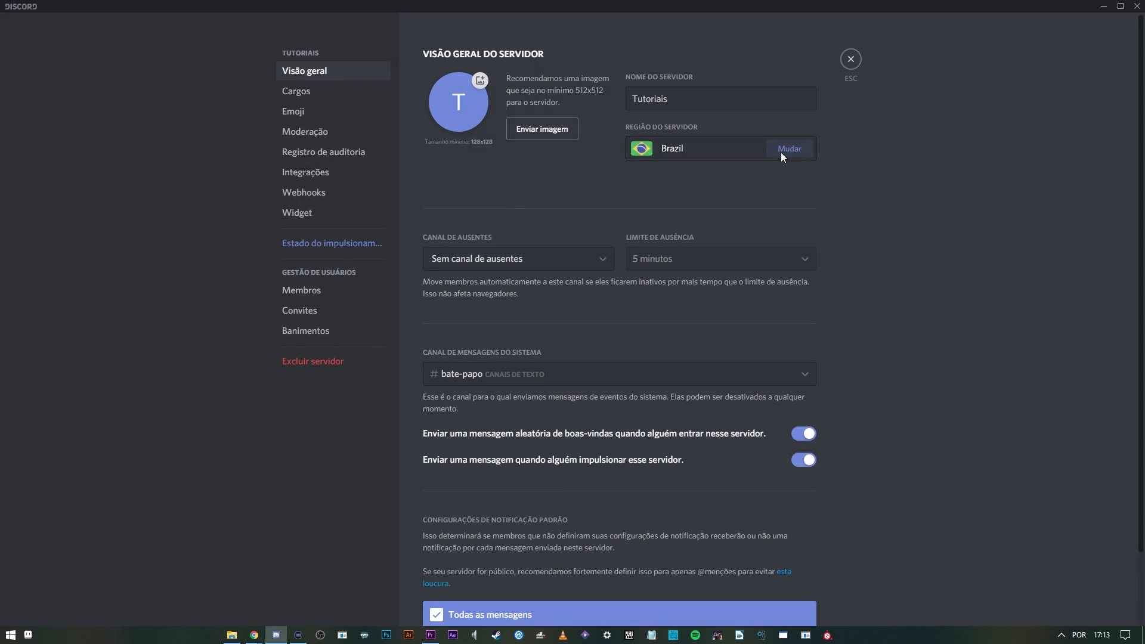
left_click(788, 148)
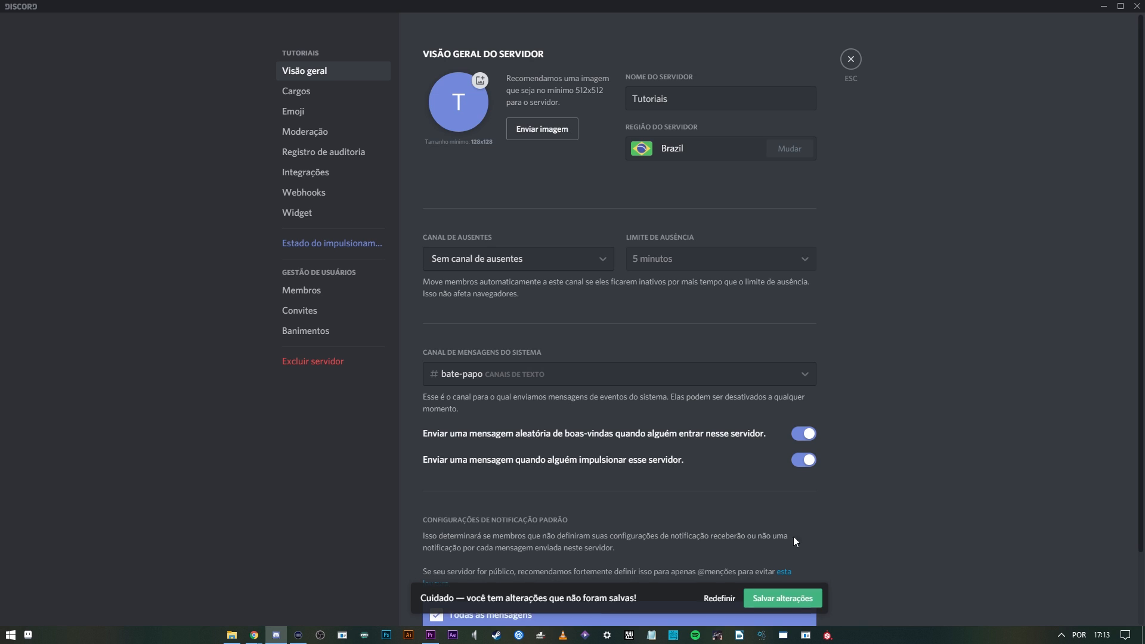
left_click(849, 58)
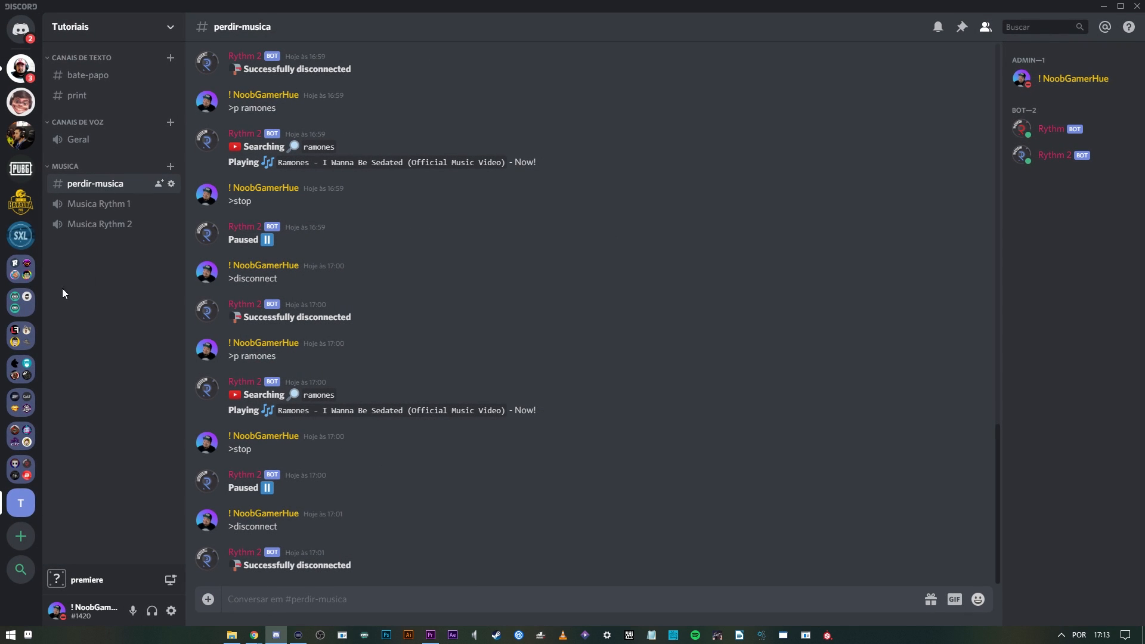
Step: Send >stop and >disconnect to Rythm 2, then leave the Musica Rythm 2 voice channel
type(">stop")
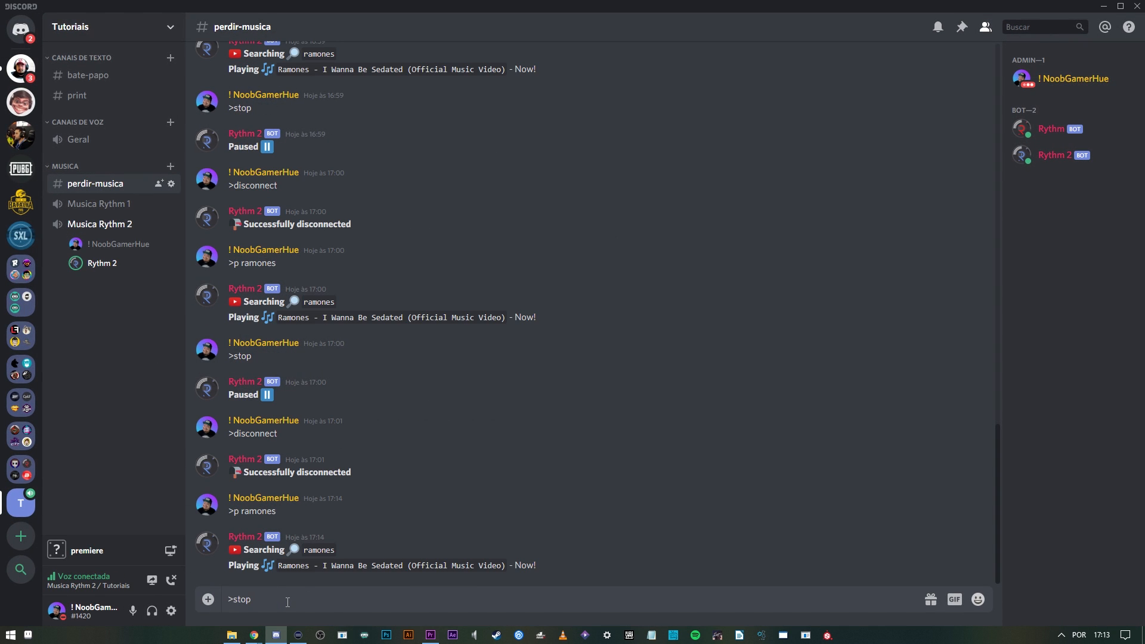
type(">dis")
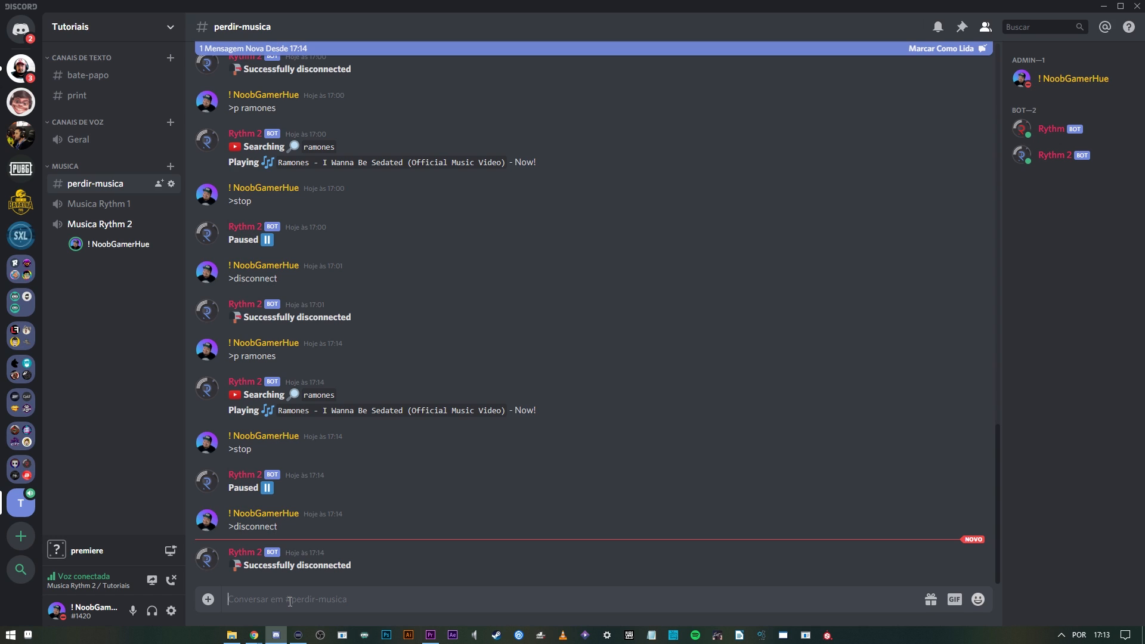
mouse_move(171, 579)
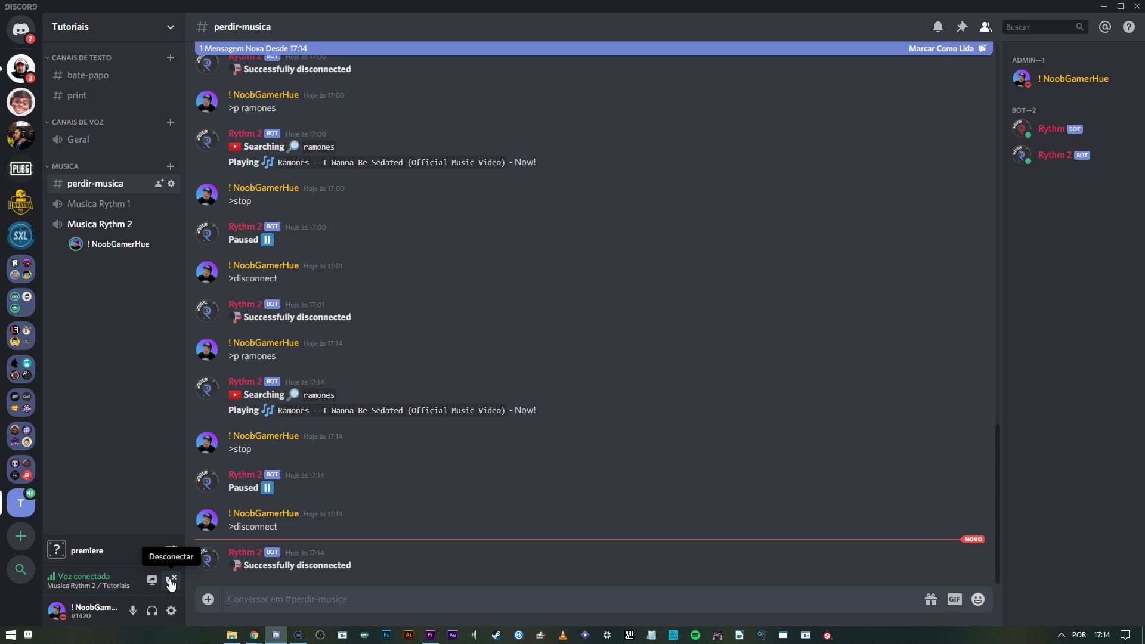
left_click(173, 580)
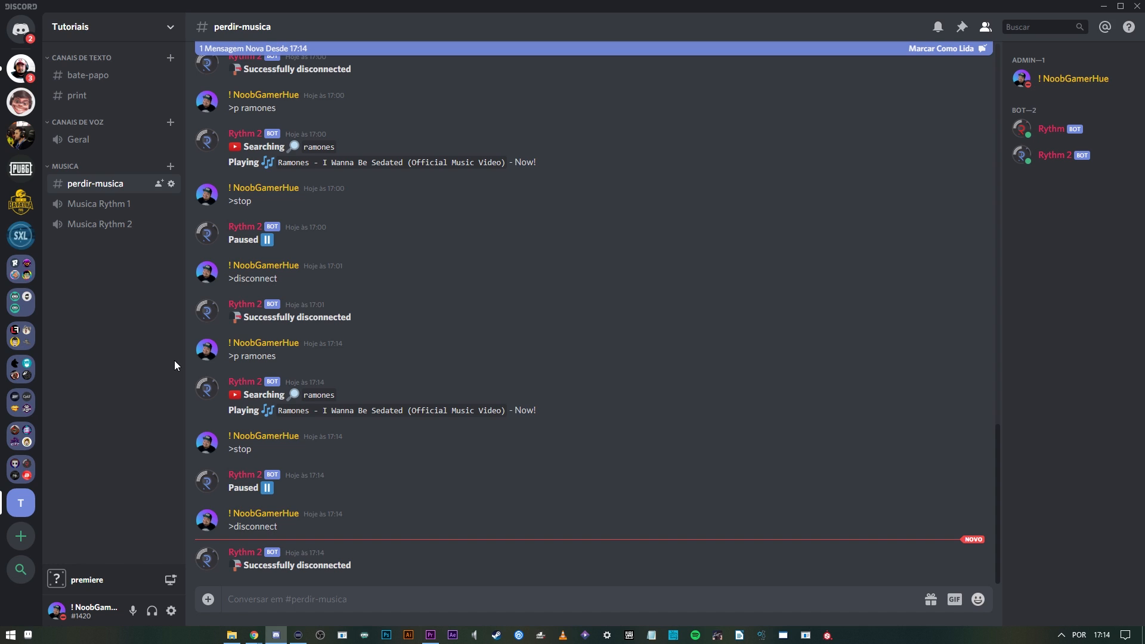
mouse_move(197, 372)
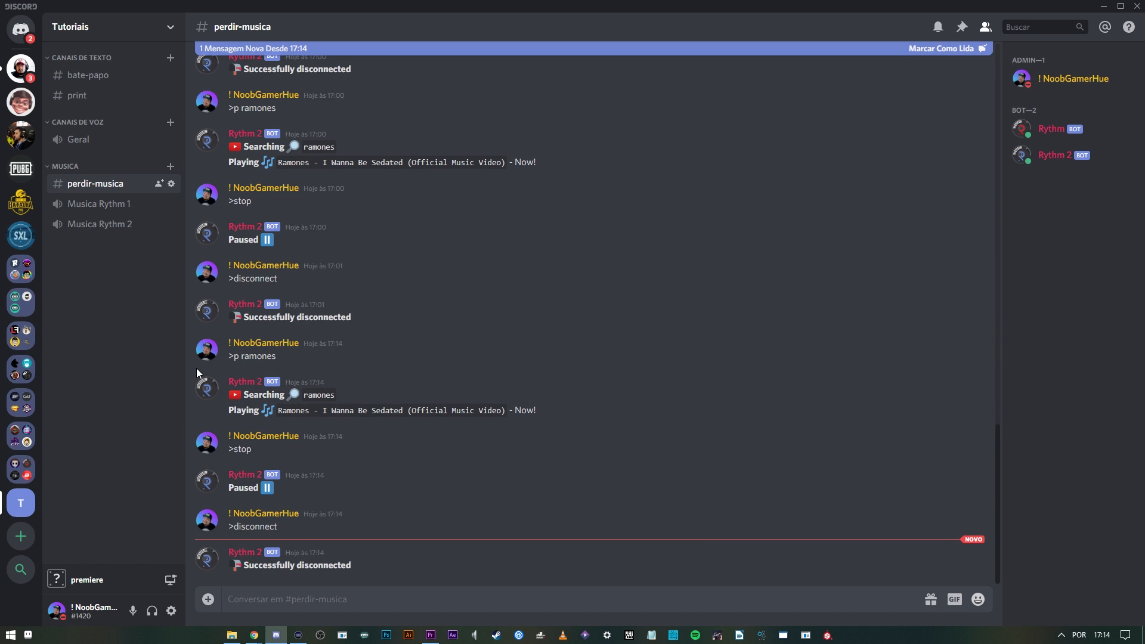
mouse_move(1083, 129)
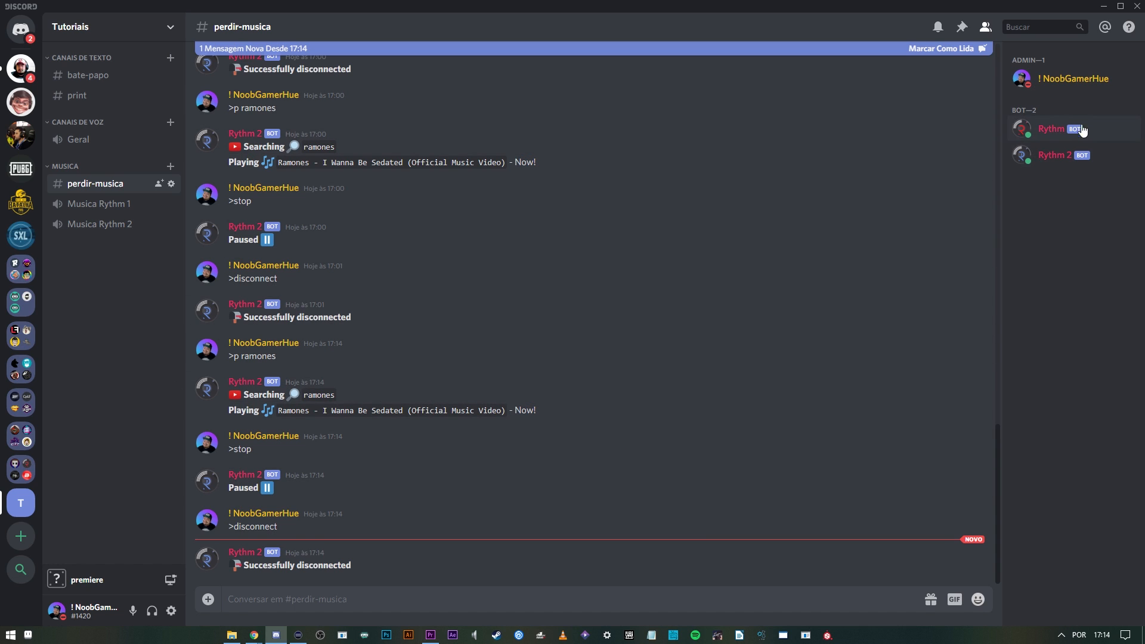
mouse_move(90, 343)
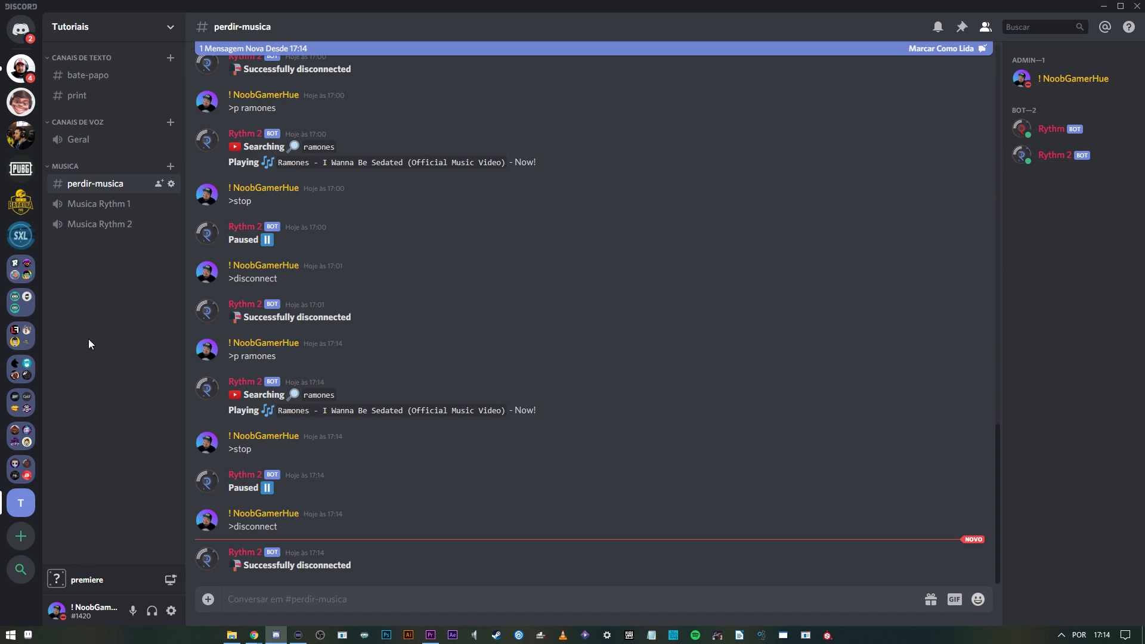
mouse_move(967, 57)
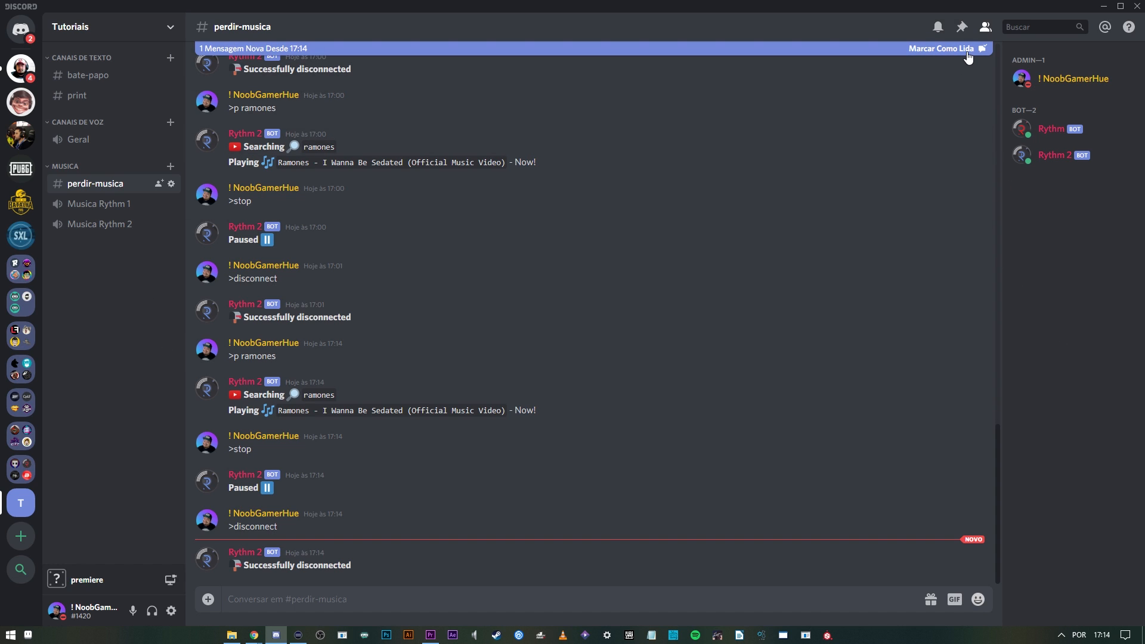
Step: Mark the new messages in perdir-musica as read via 'Marcar Como Lida'
left_click(941, 48)
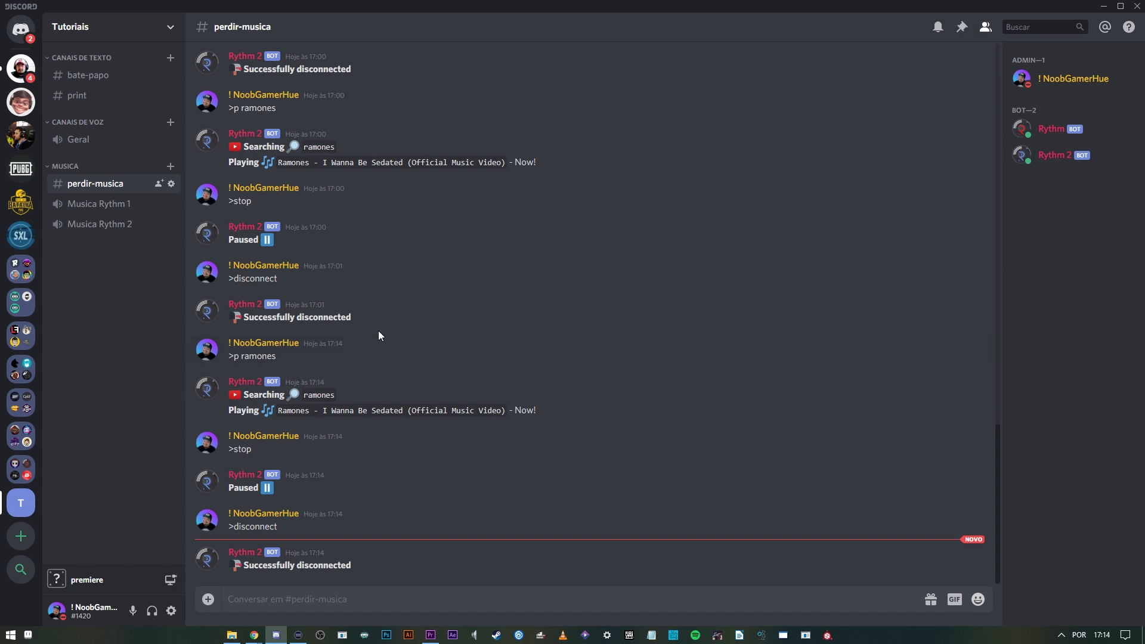